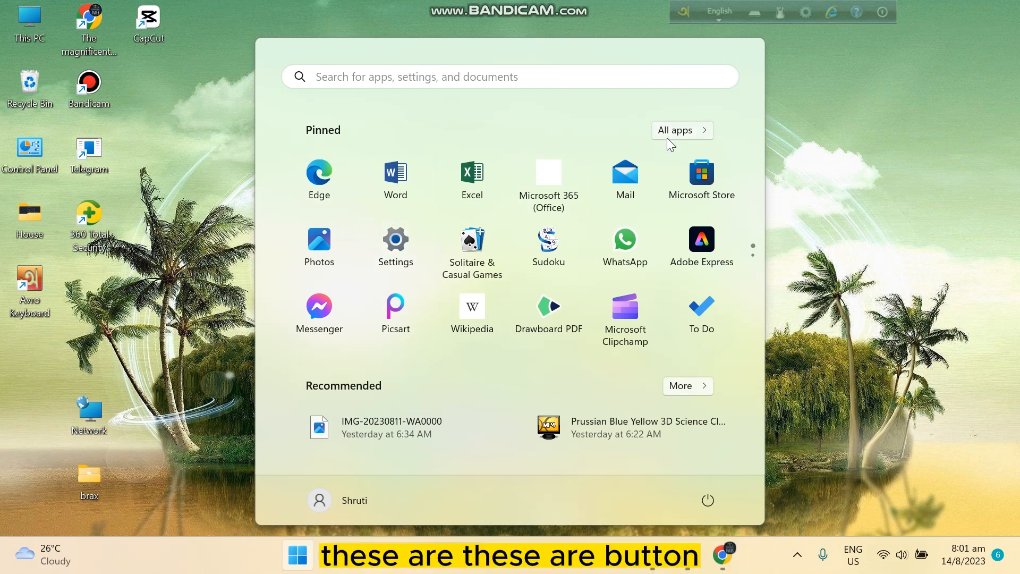
Switch the Start menu from pinned apps to the alphabetical All apps list
click(681, 131)
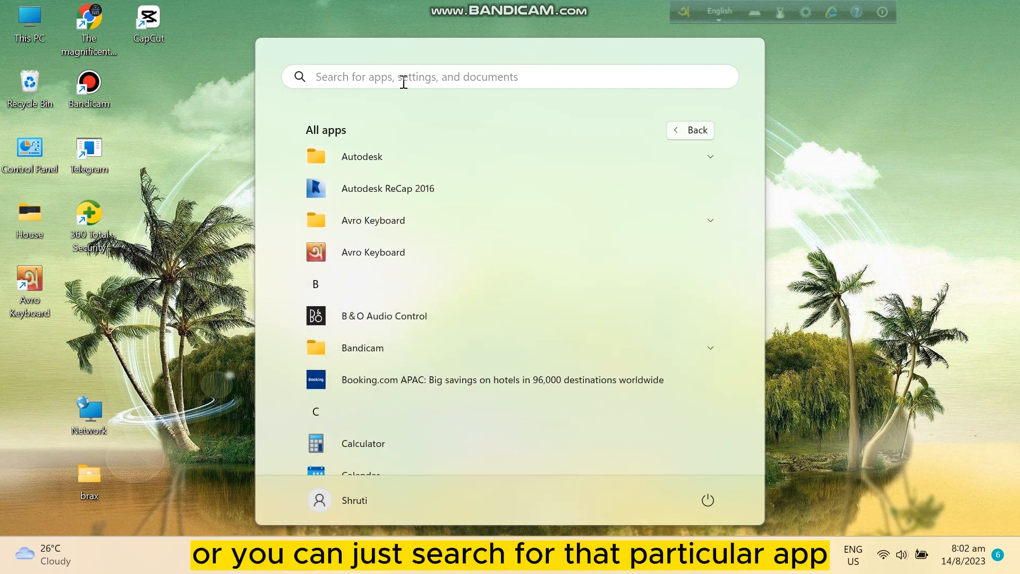
Scroll the All apps list down to the C section showing Calculator, Camera and Clock
scroll(down, 3)
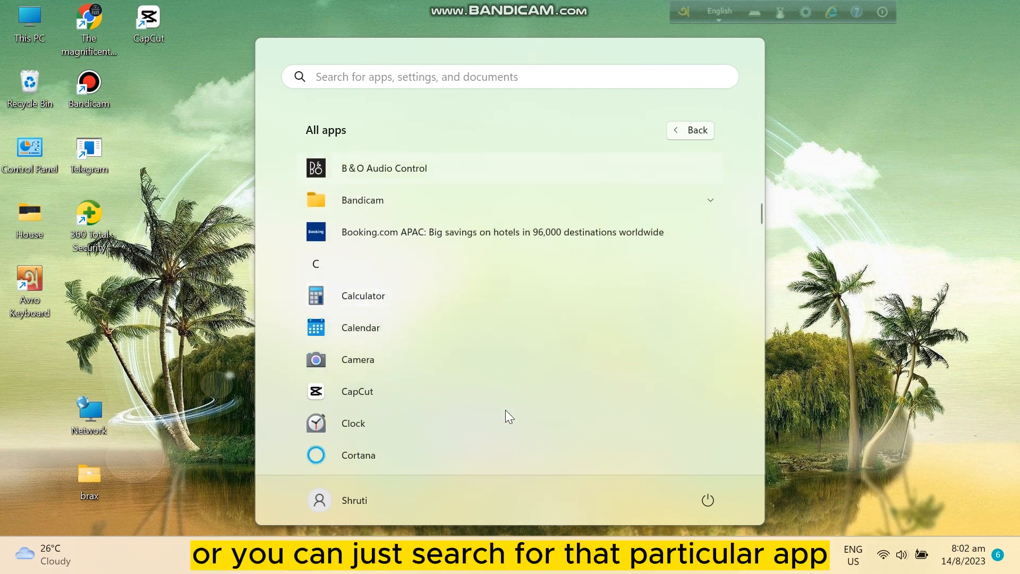
mouse_move(391, 391)
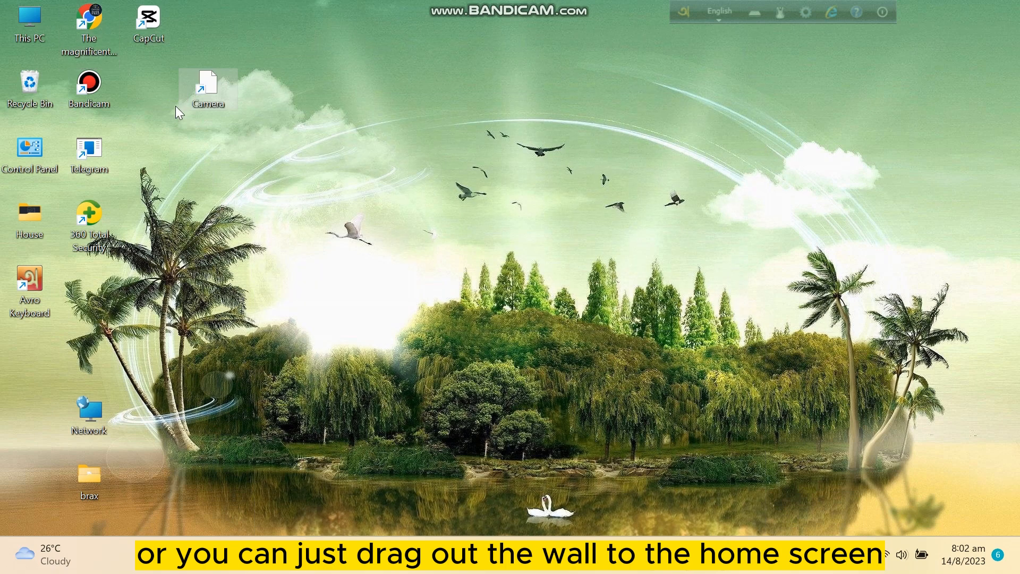
mouse_move(209, 88)
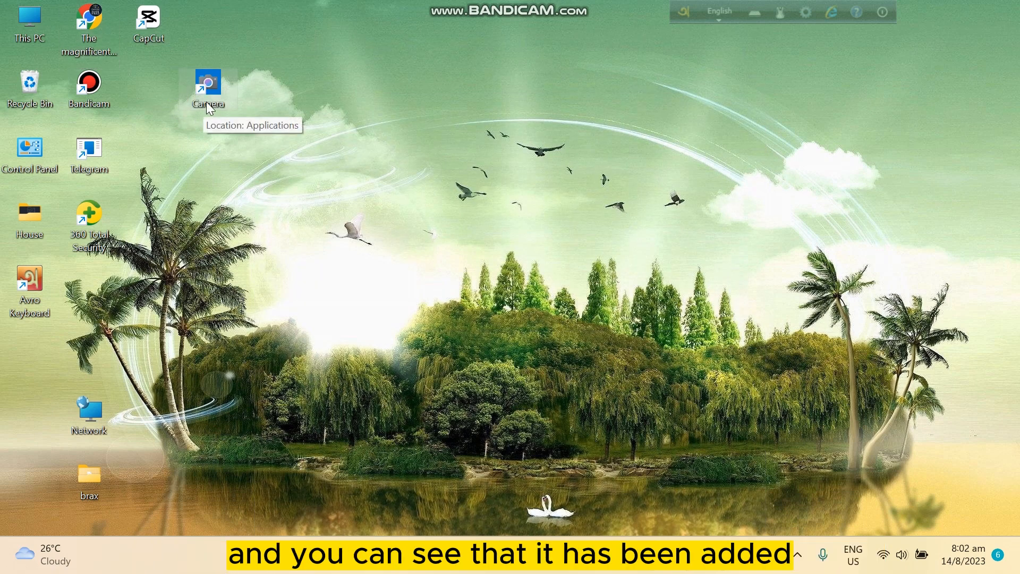